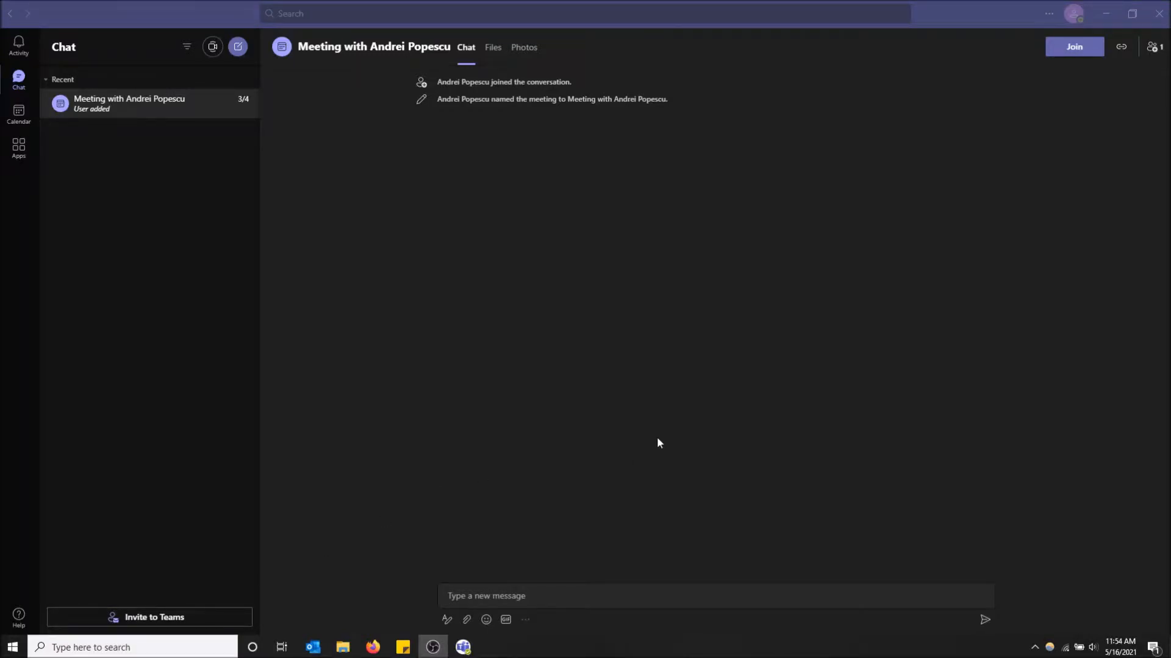
pyautogui.moveTo(662, 404)
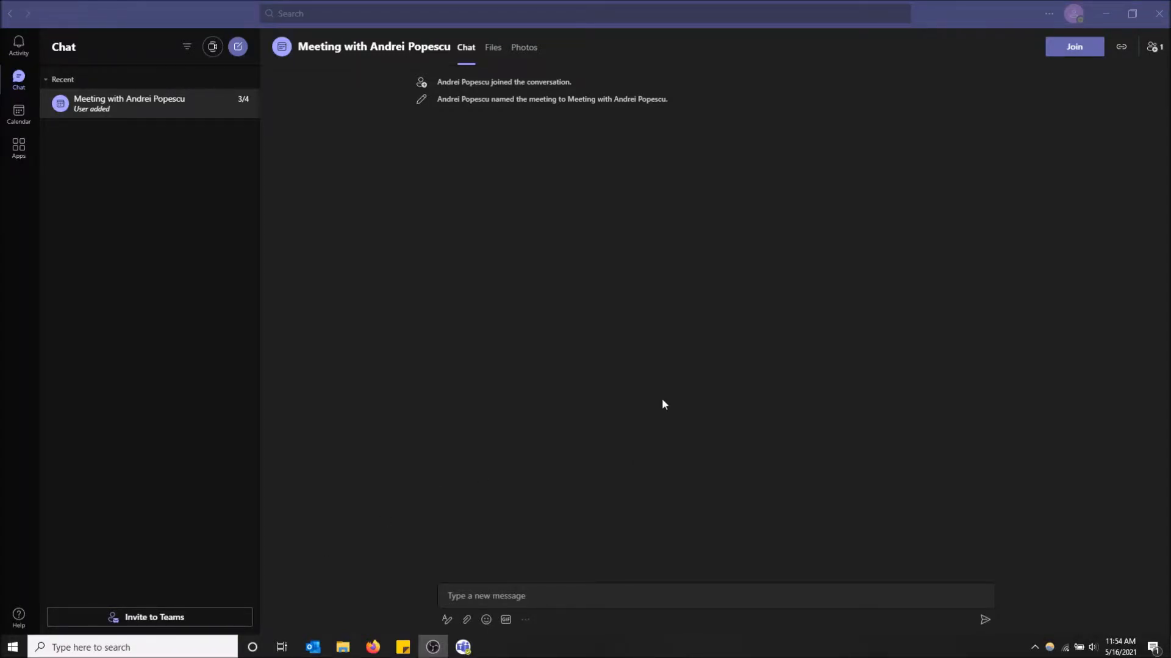
pyautogui.moveTo(652, 370)
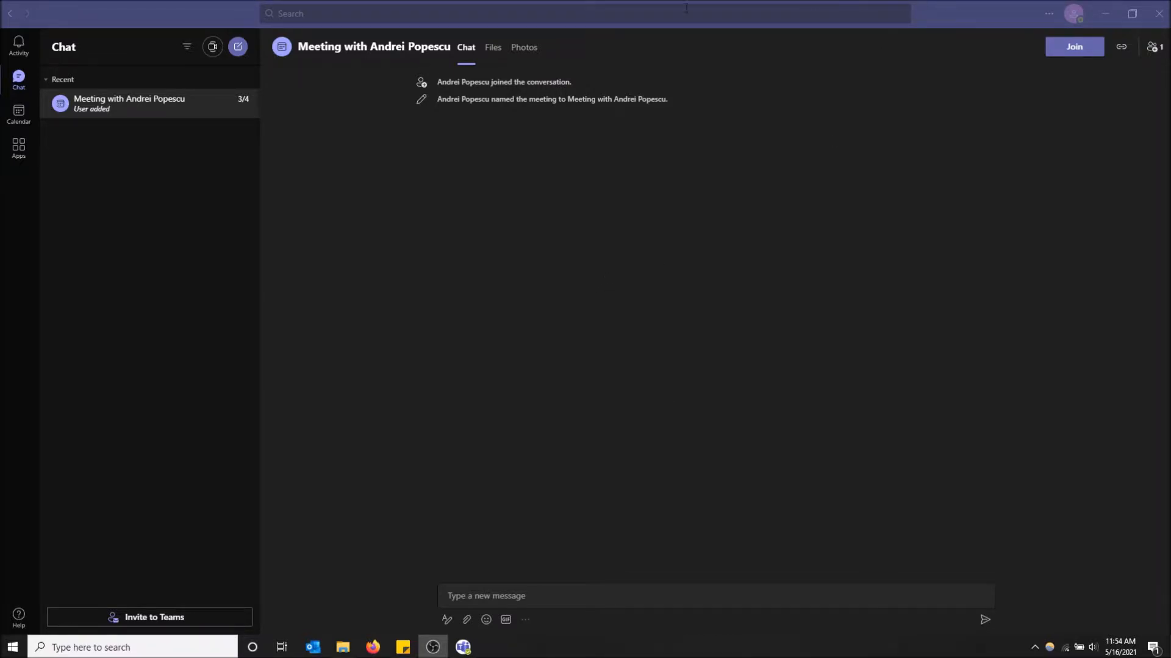
pyautogui.moveTo(659, 305)
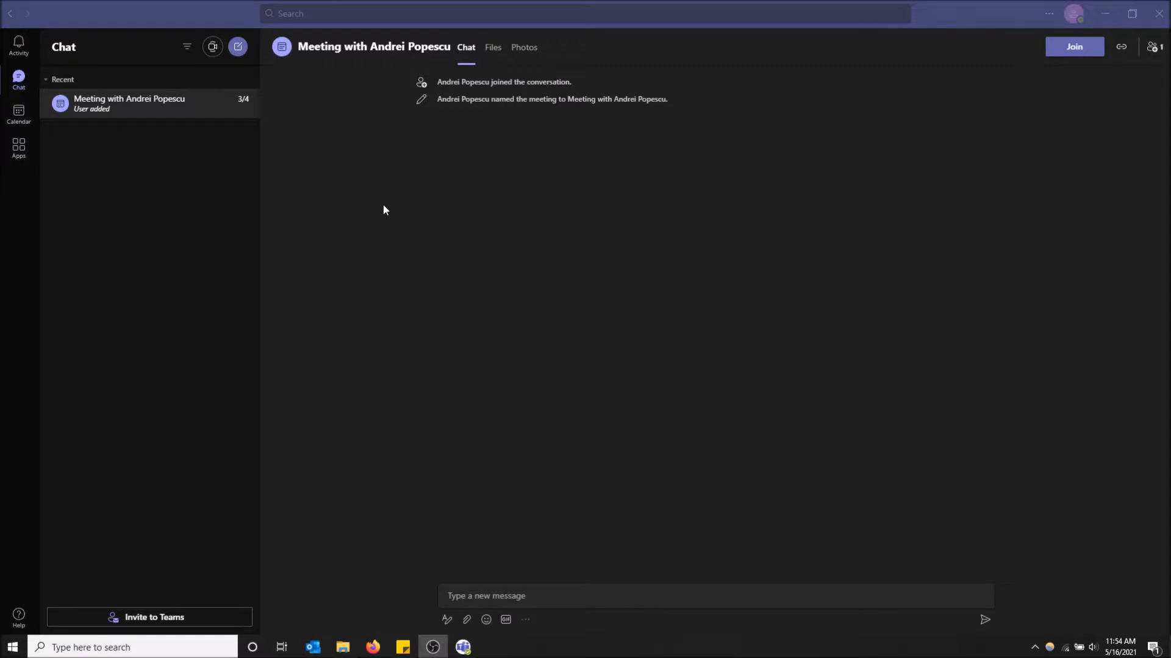
pyautogui.moveTo(401, 191)
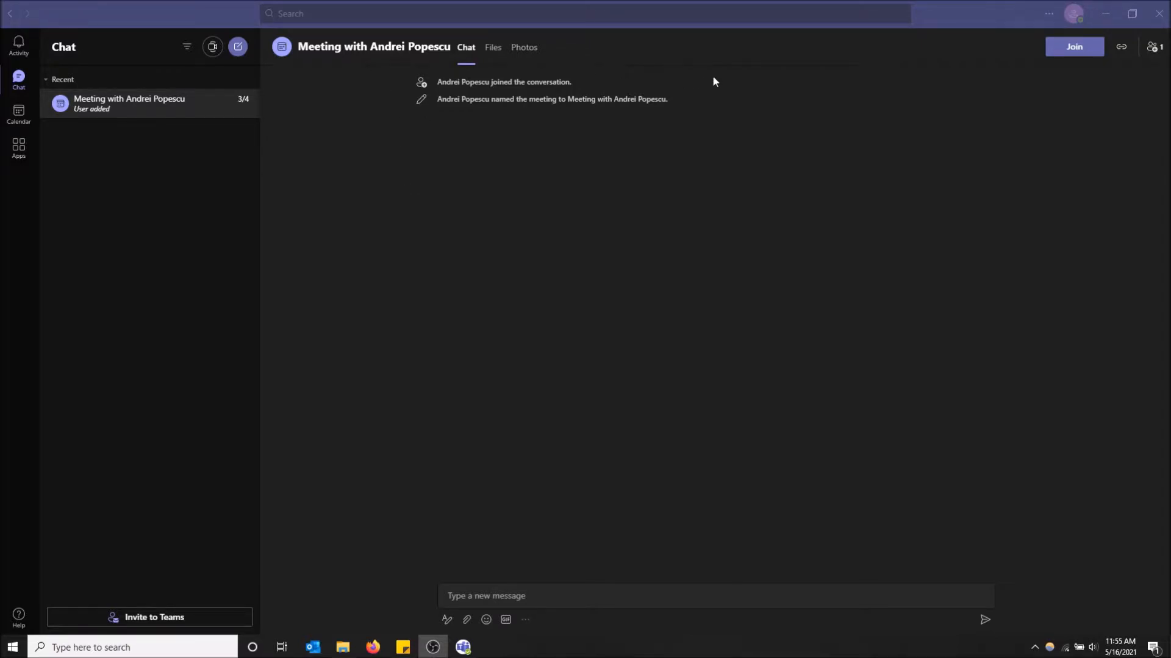
pyautogui.moveTo(661, 73)
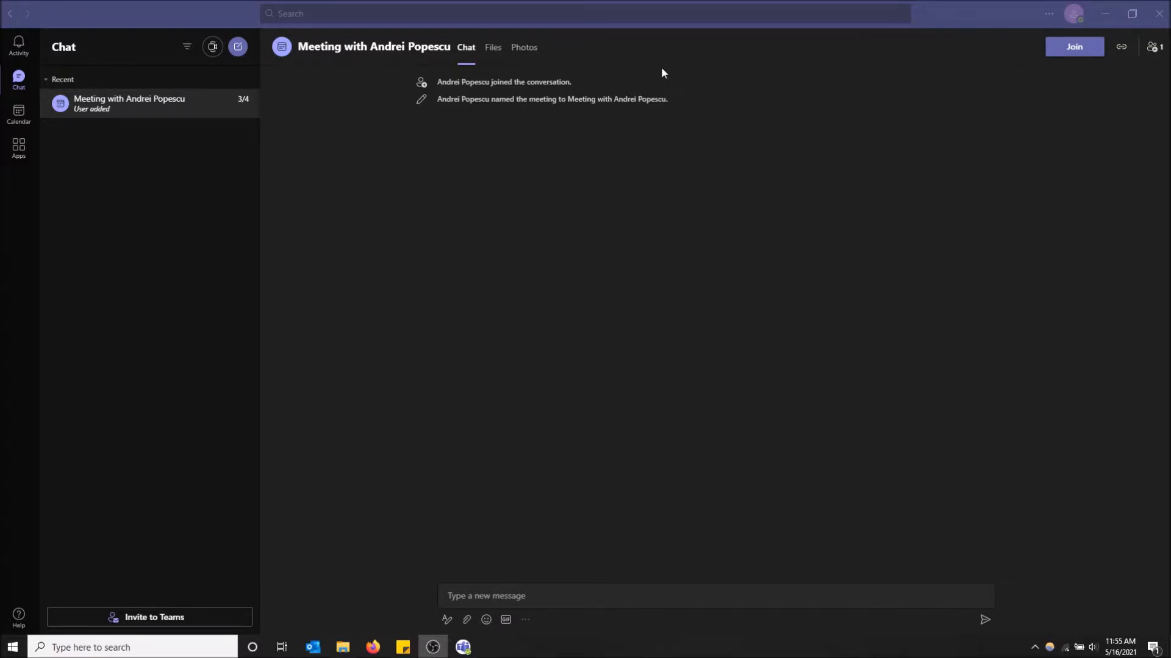
pyautogui.moveTo(685, 73)
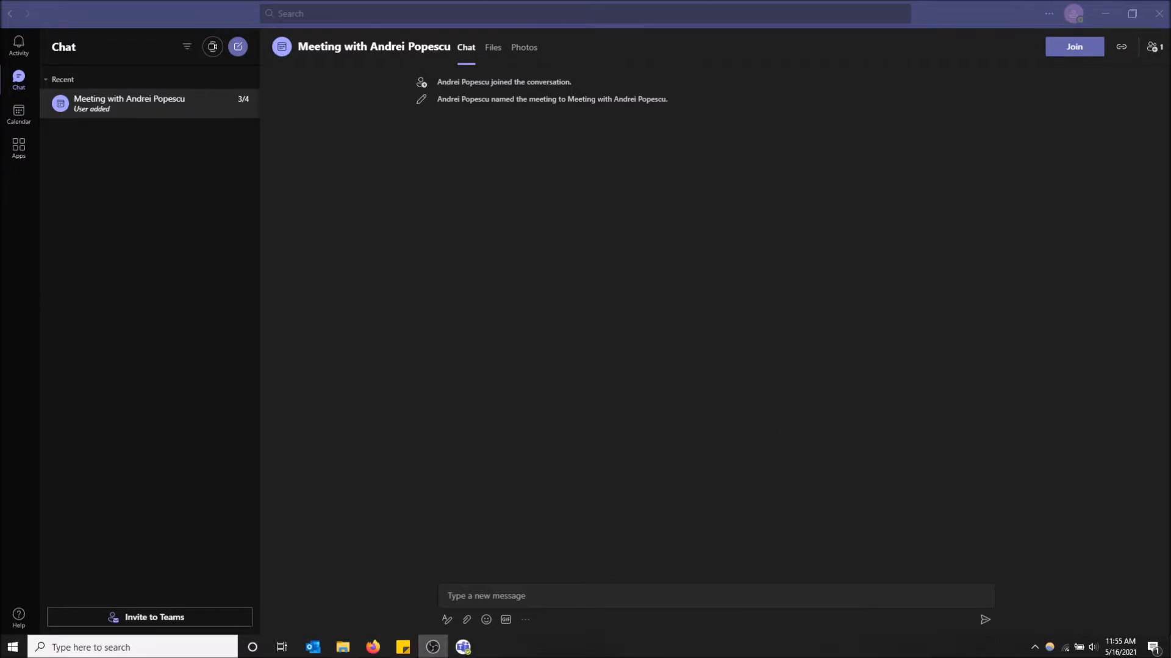
pyautogui.moveTo(751, 291)
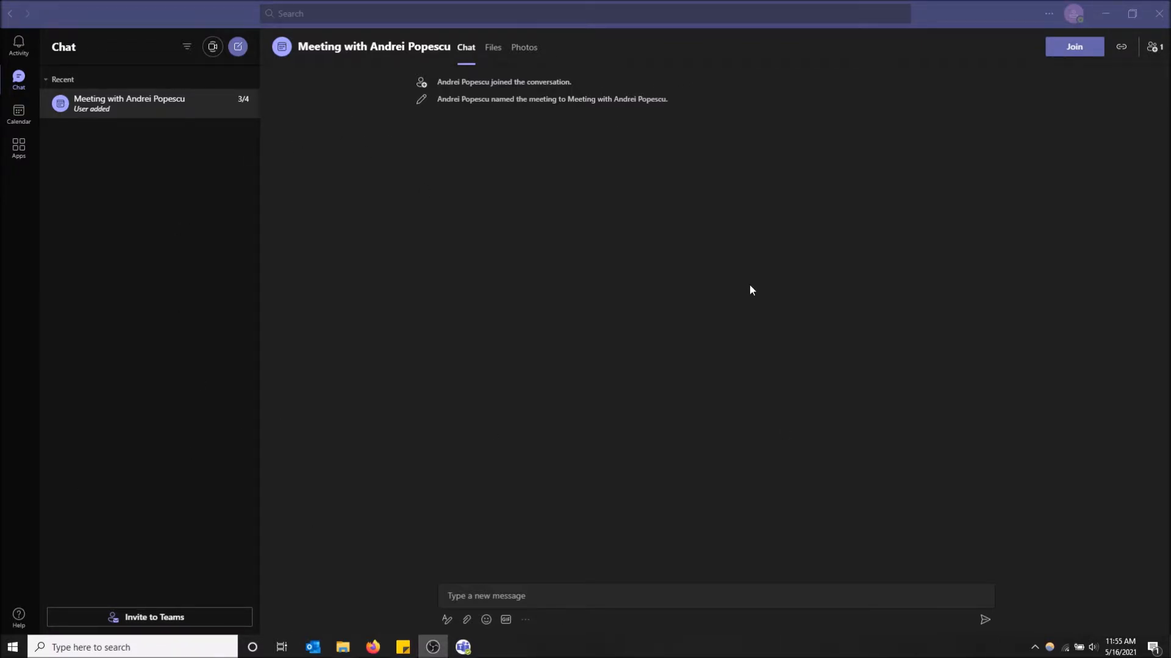
pyautogui.moveTo(1067, 99)
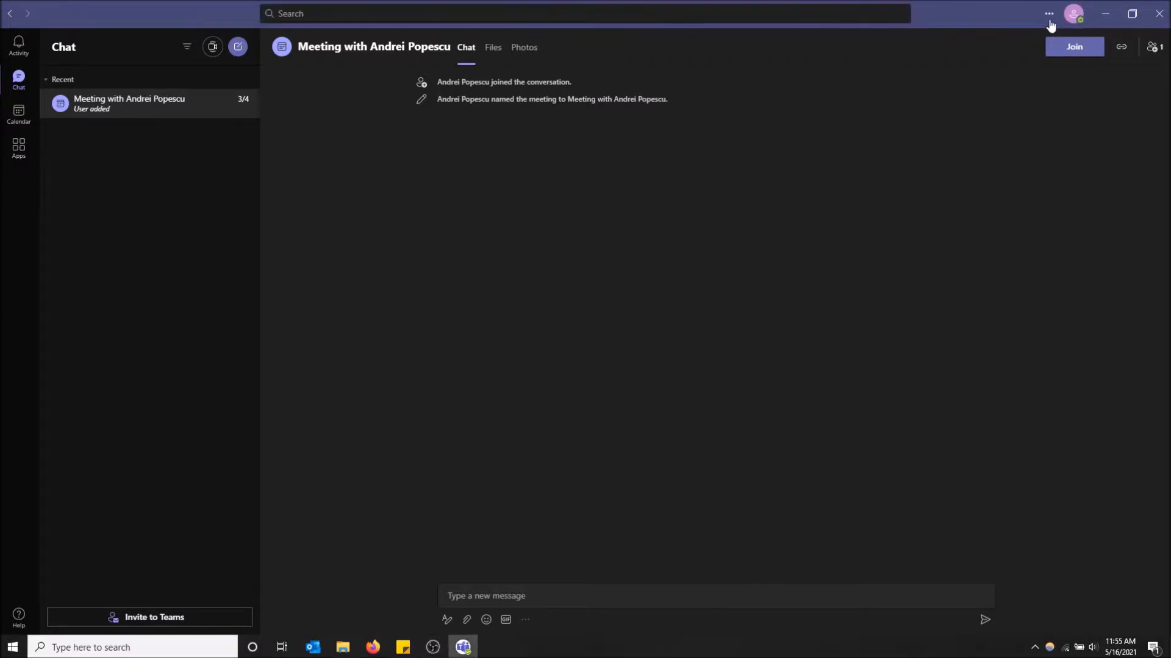
# Step: Preview the Default light theme, then reselect the Dark theme in Settings
pyautogui.click(1048, 13)
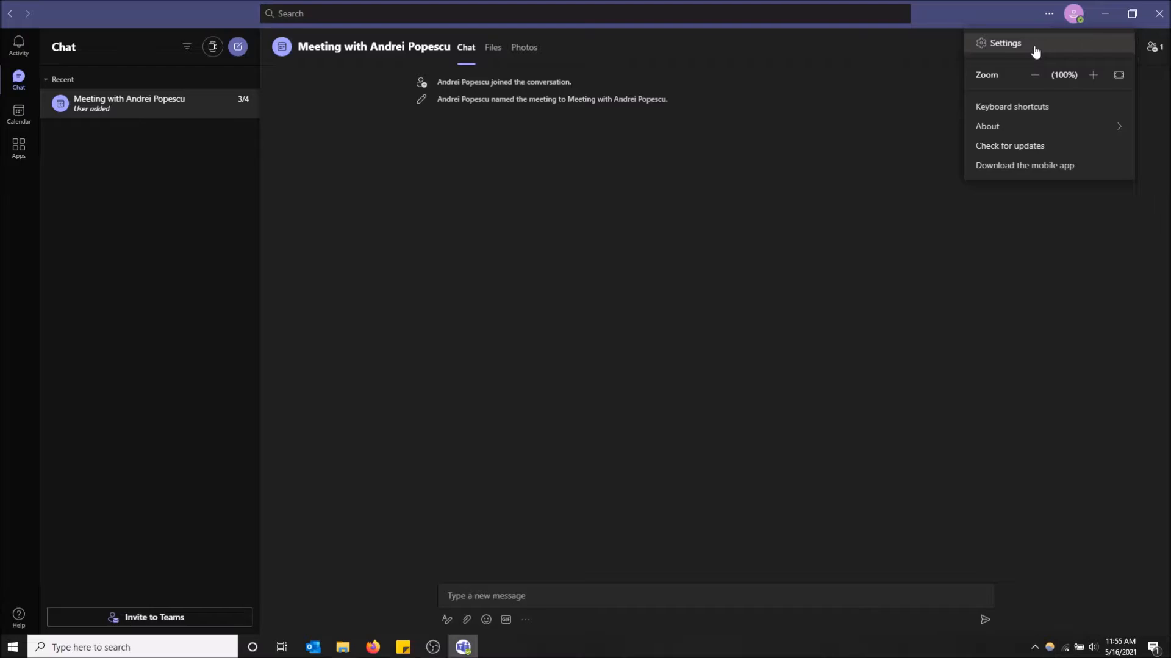
pyautogui.click(1004, 42)
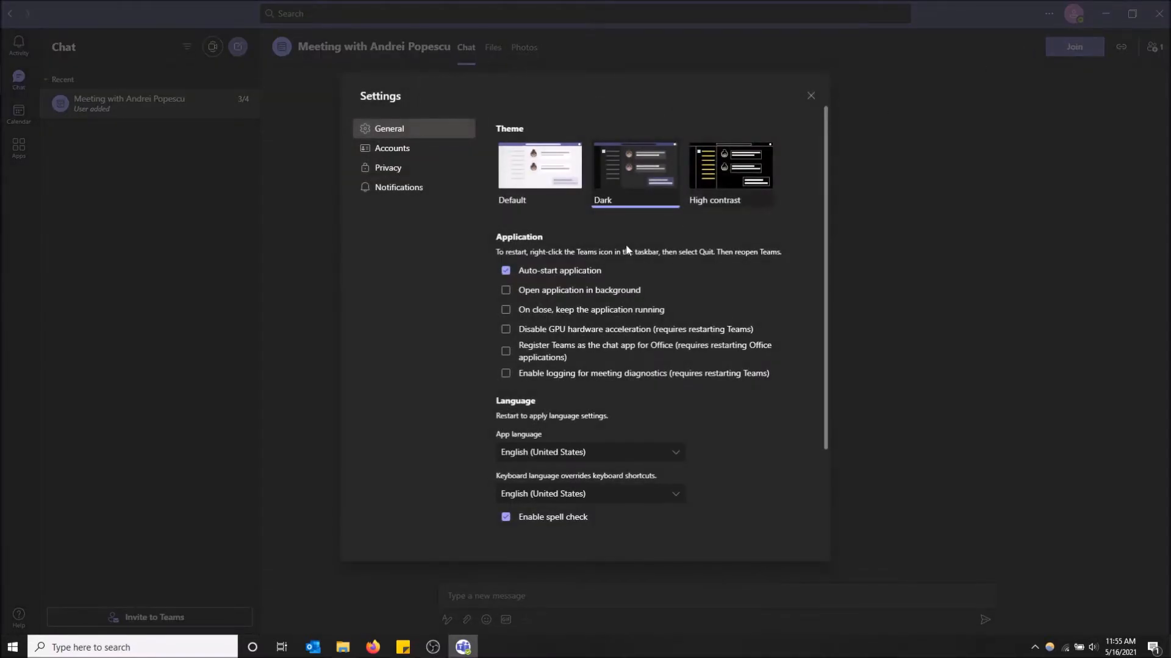
pyautogui.click(539, 164)
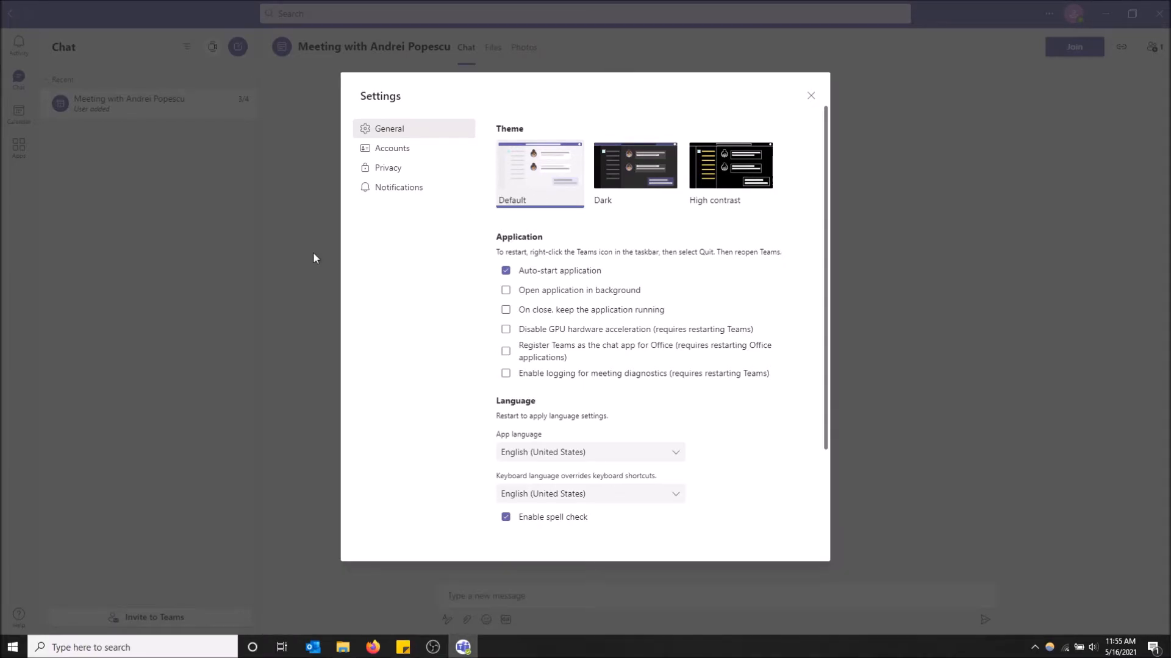
pyautogui.click(811, 96)
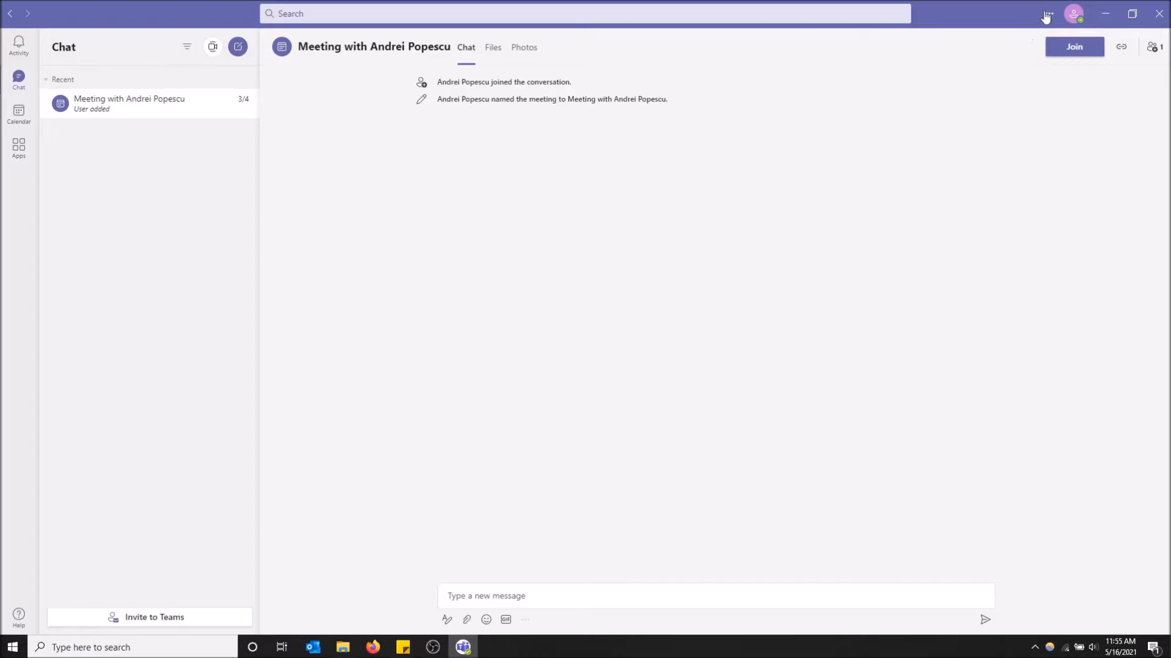
pyautogui.moveTo(1046, 14)
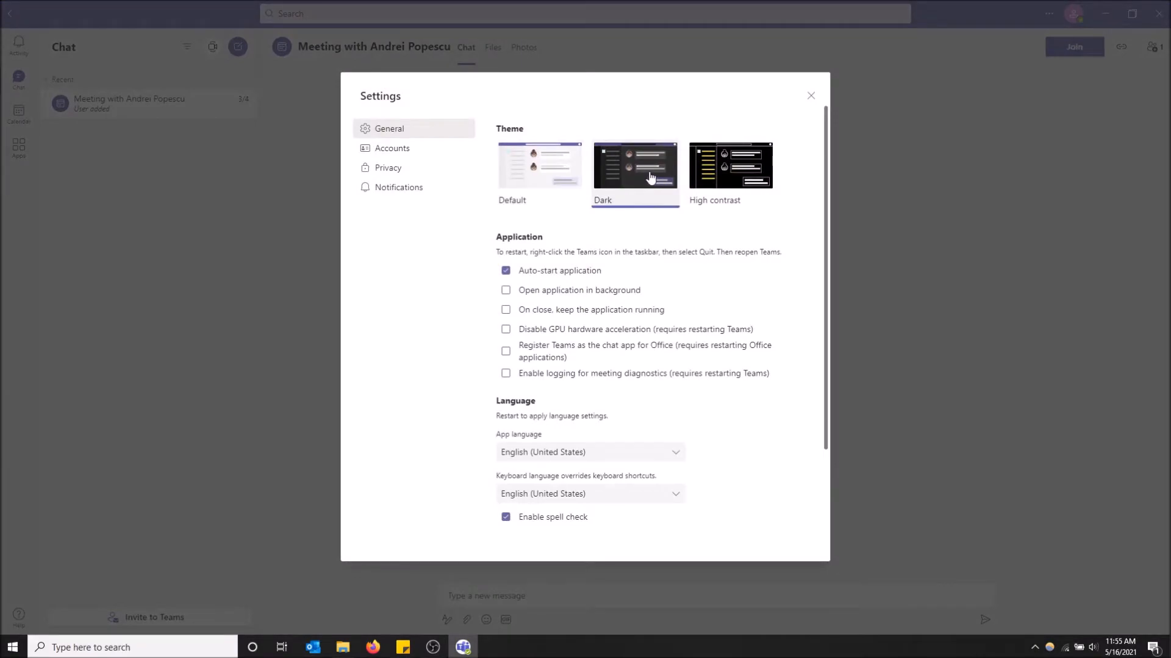
pyautogui.click(634, 166)
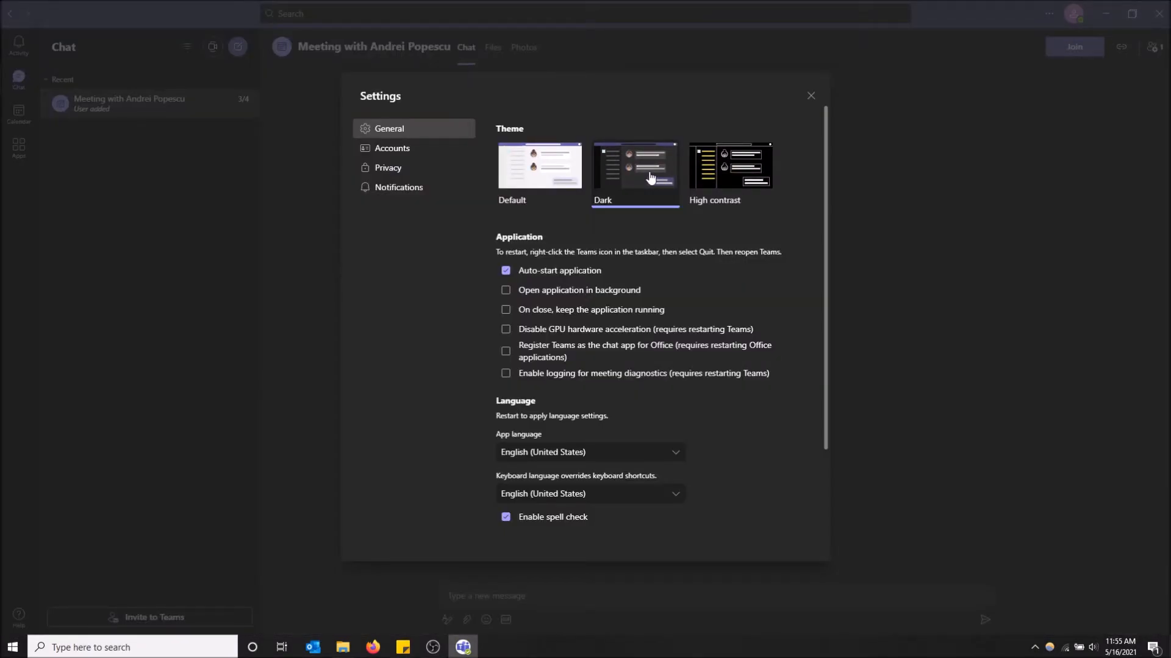
pyautogui.moveTo(646, 390)
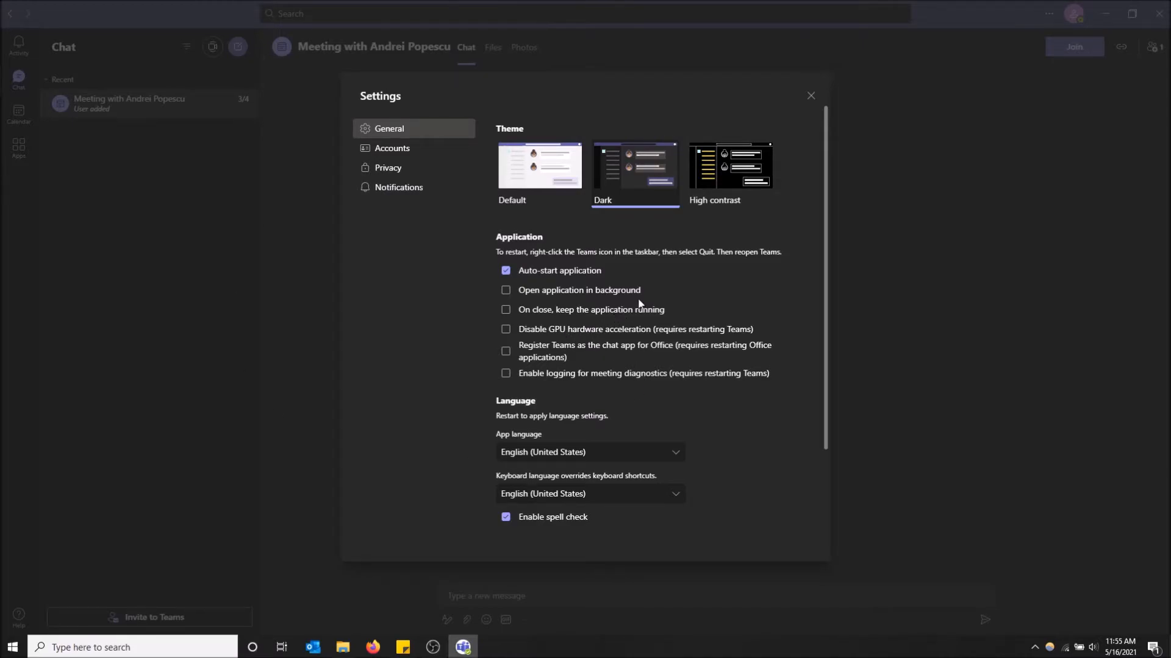
pyautogui.moveTo(724, 192)
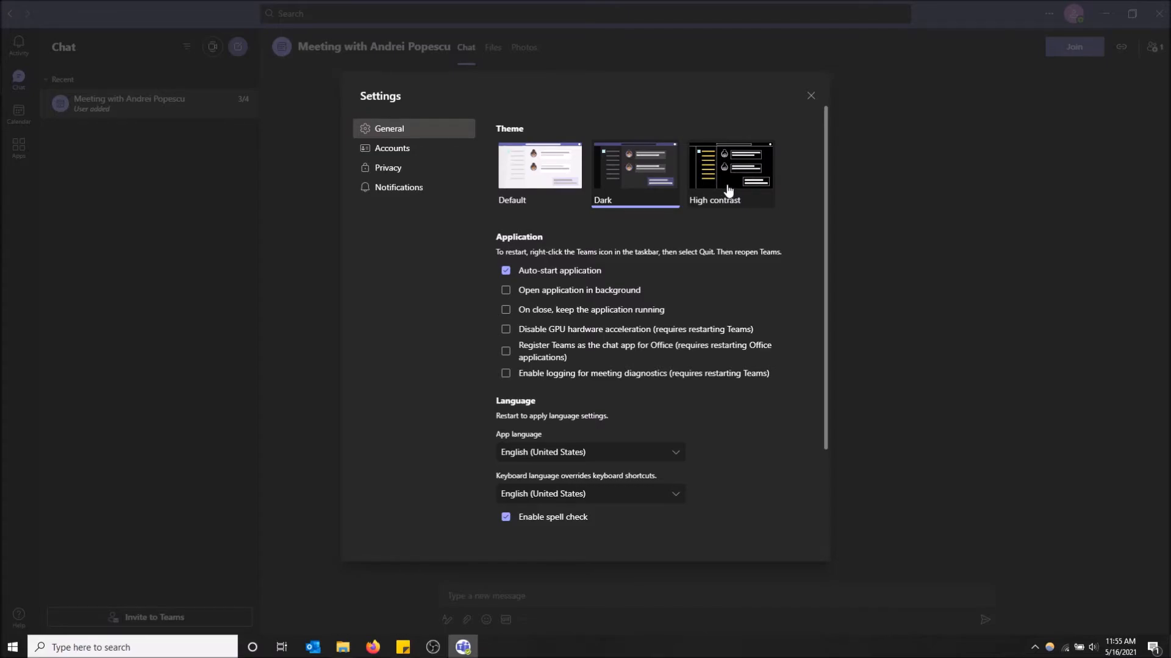
# Step: Apply the High contrast theme and view the activity feed with it
pyautogui.click(729, 165)
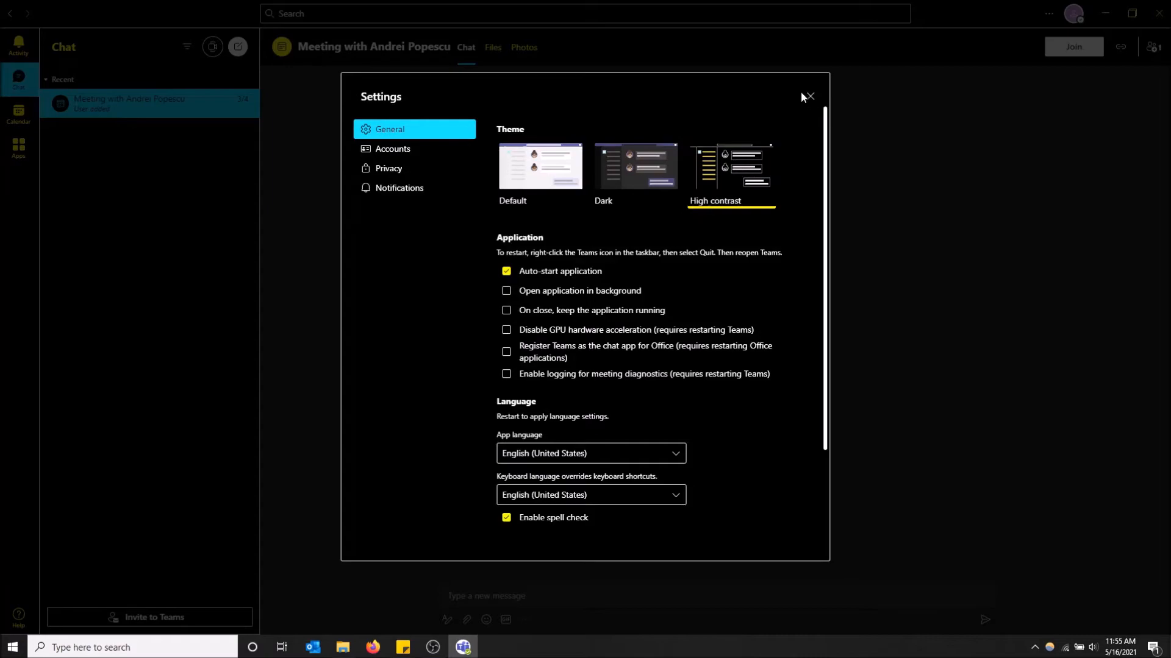
pyautogui.click(809, 97)
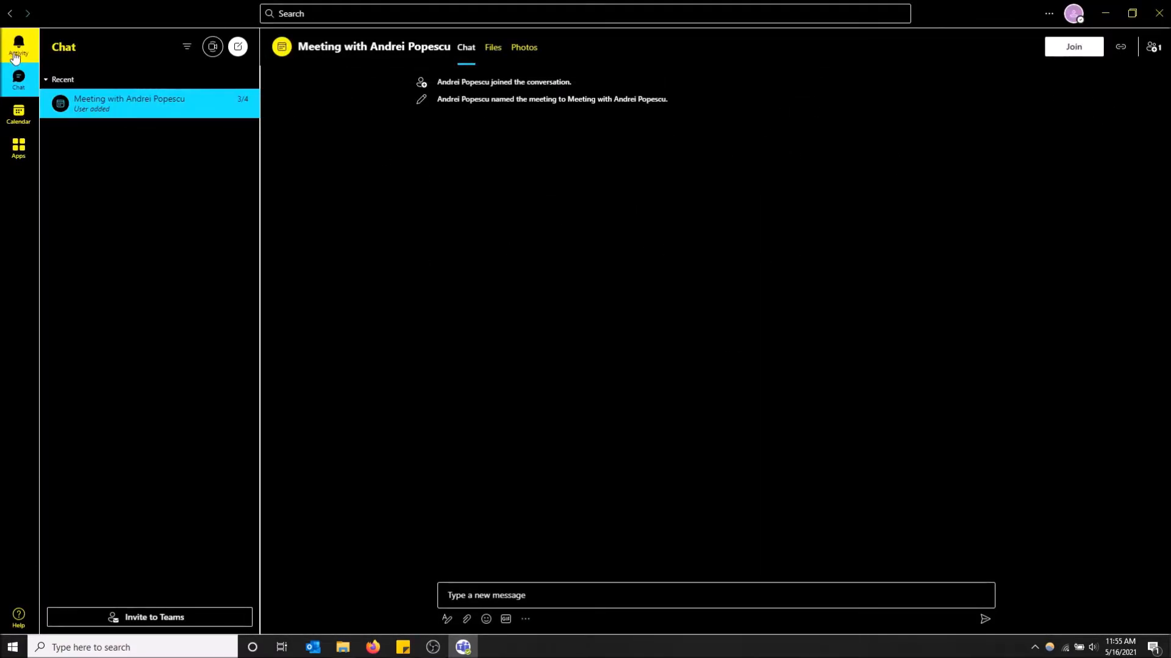
pyautogui.click(18, 44)
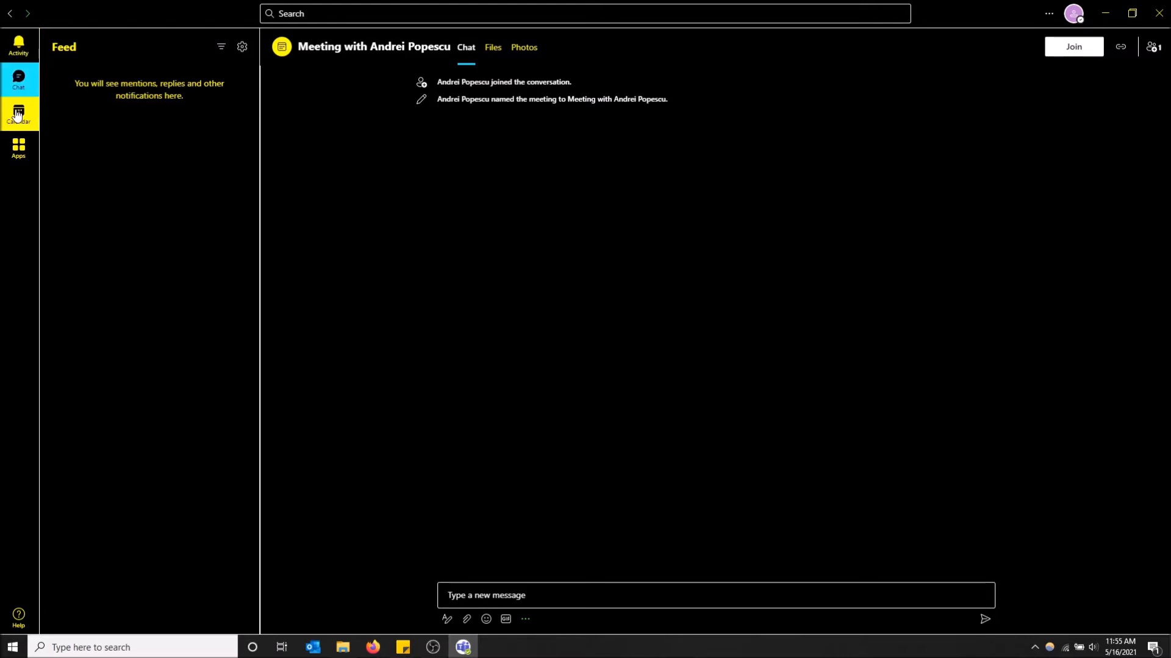
# Step: Browse the Calendar, Apps and Activity views in high contrast
pyautogui.click(18, 113)
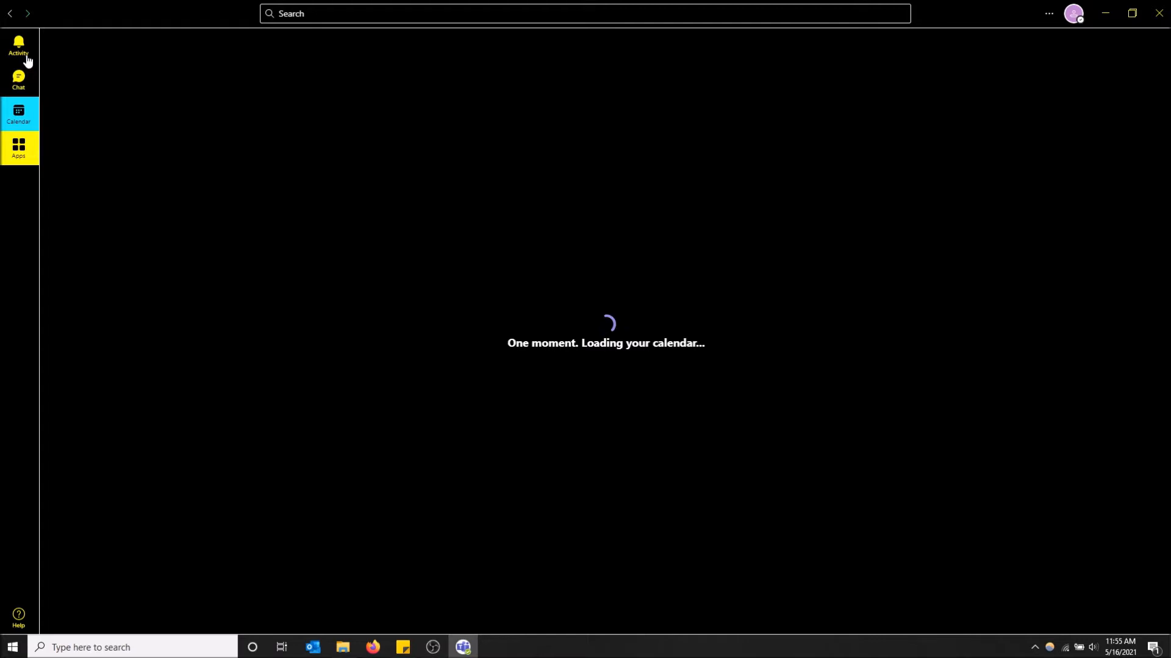
pyautogui.click(18, 147)
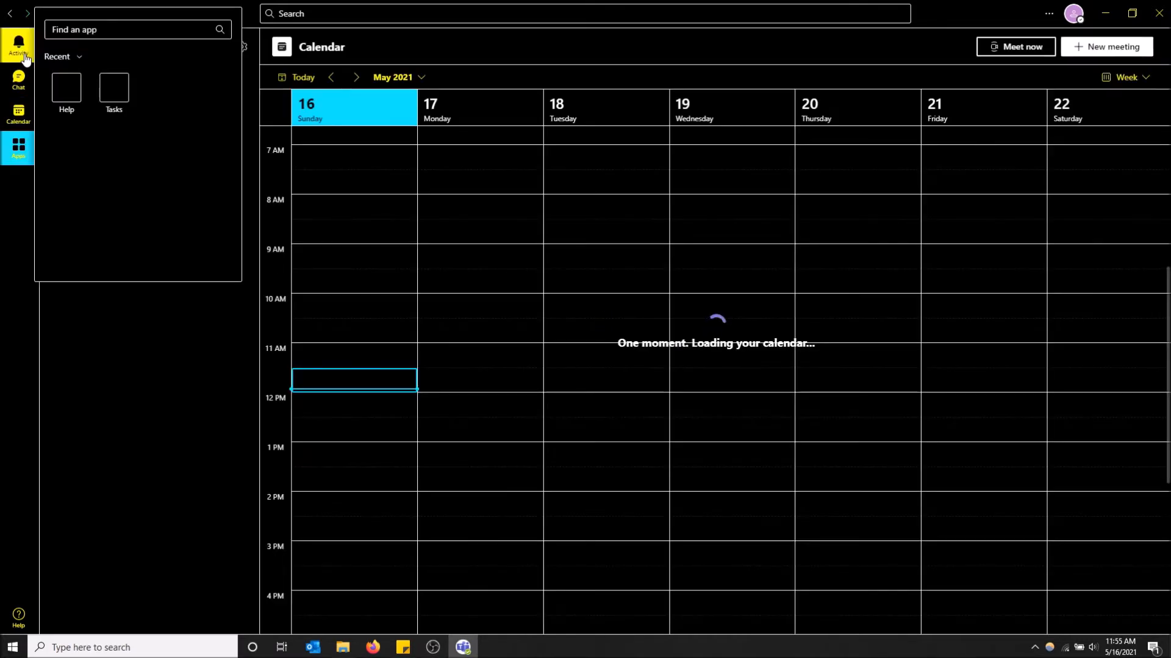
pyautogui.click(18, 43)
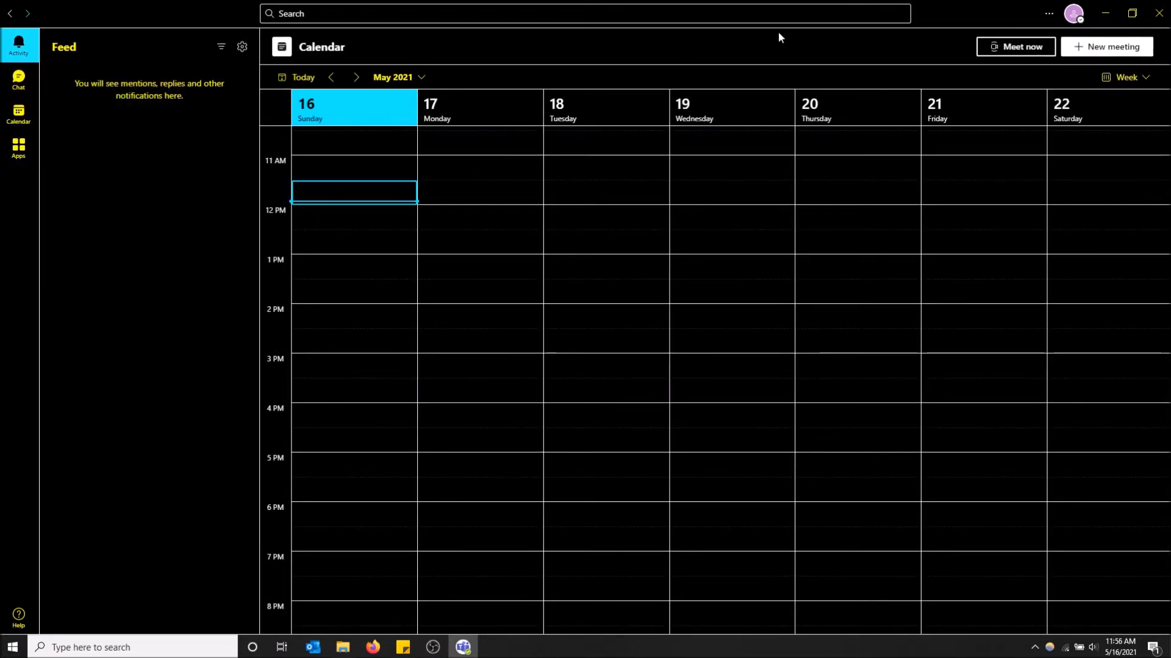
pyautogui.click(1048, 14)
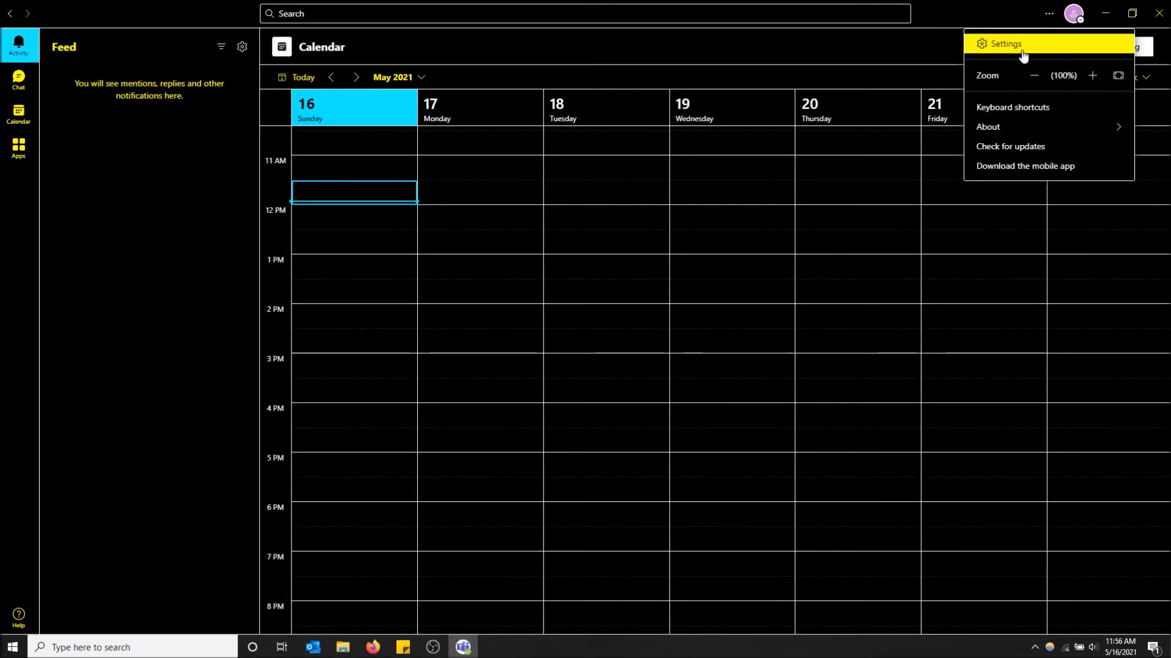
pyautogui.click(1005, 43)
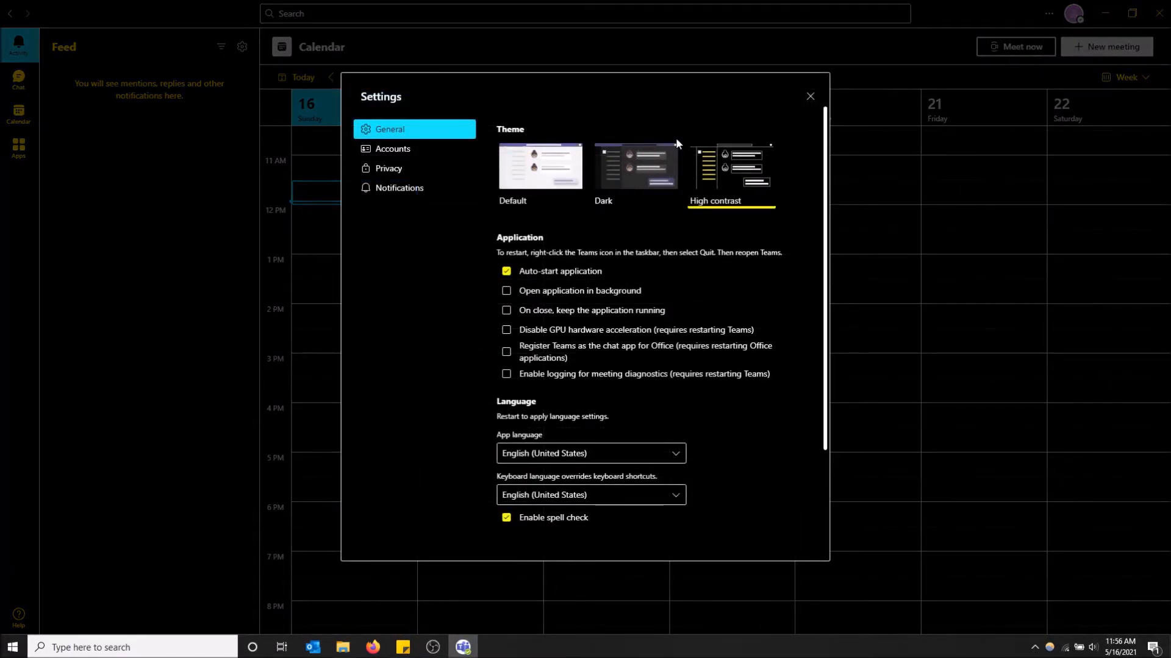
pyautogui.click(635, 166)
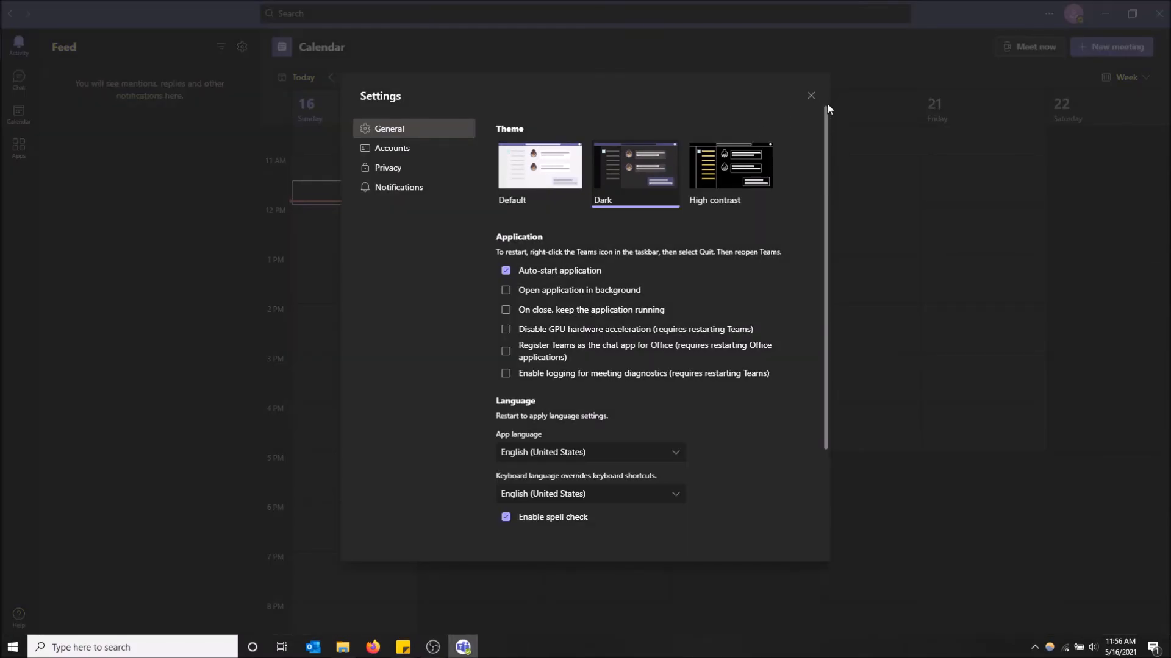
pyautogui.moveTo(811, 98)
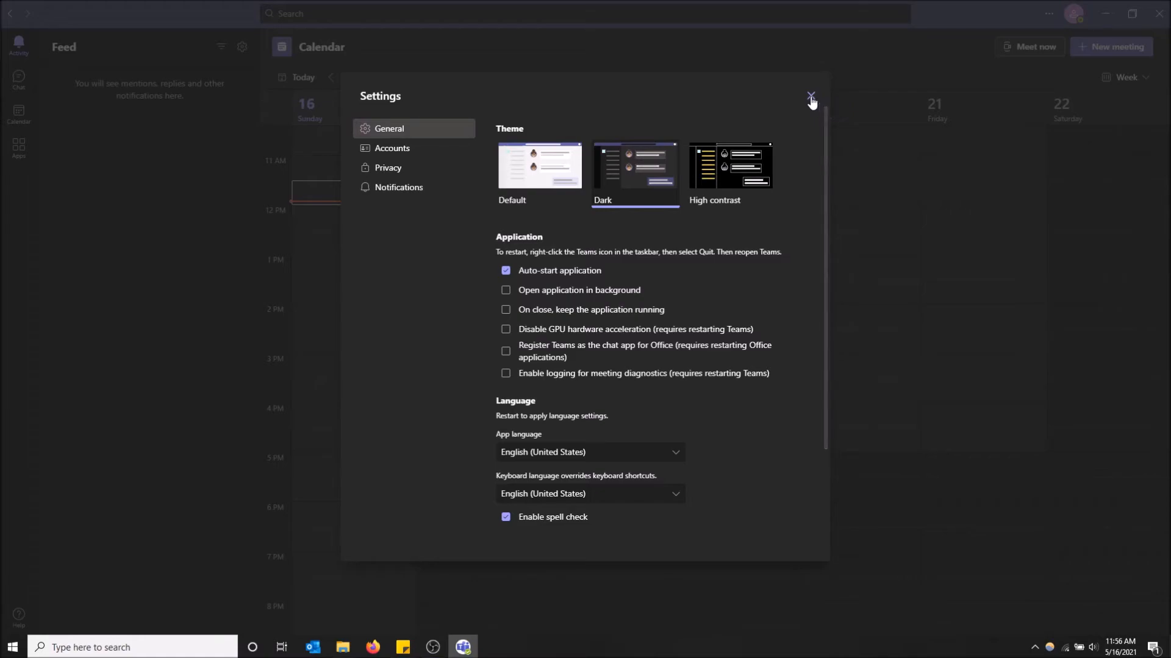
pyautogui.click(810, 97)
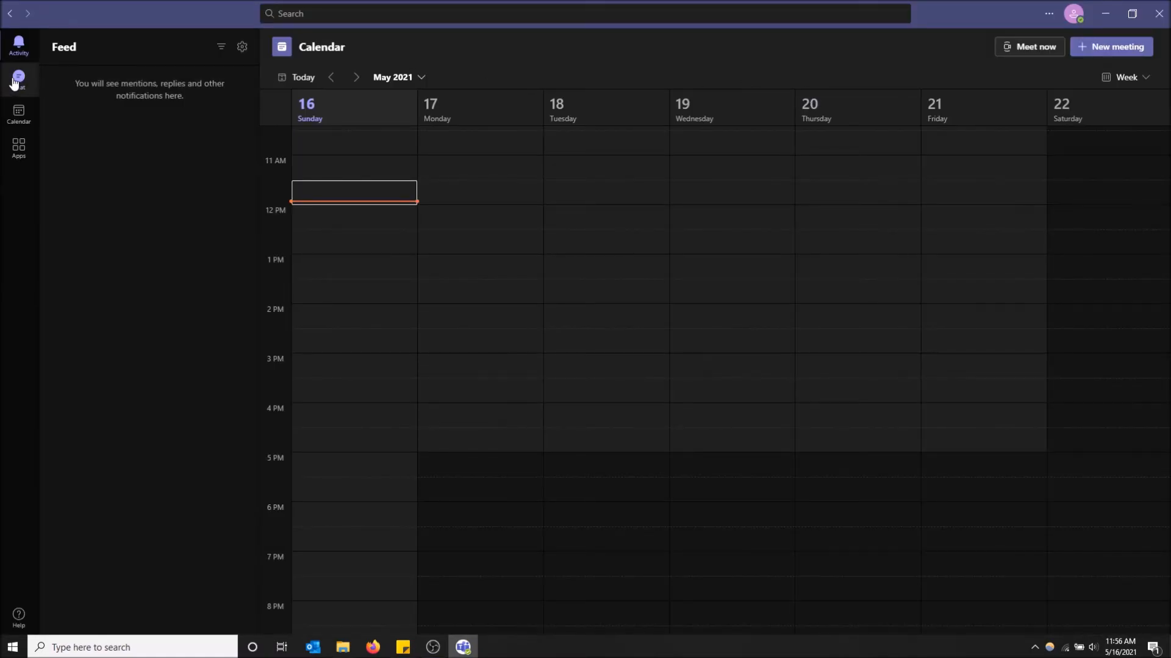
pyautogui.click(18, 79)
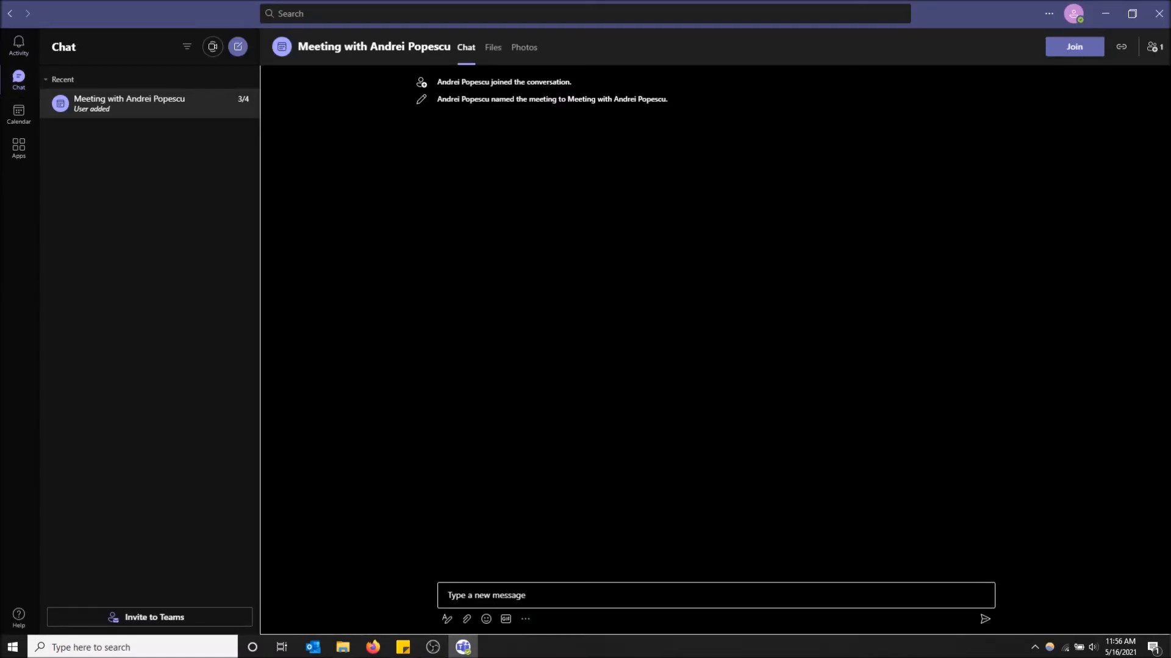